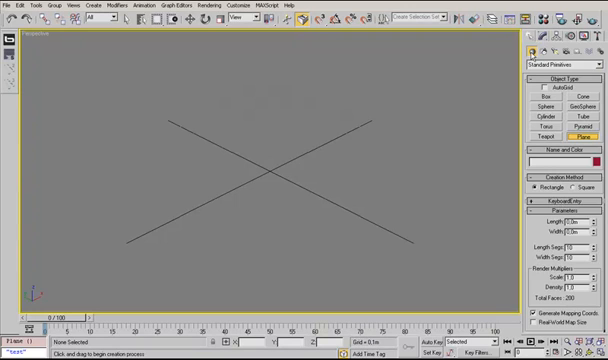
Start creating the ground plane with the Standard Primitives Plane tool.
left_click(557, 206)
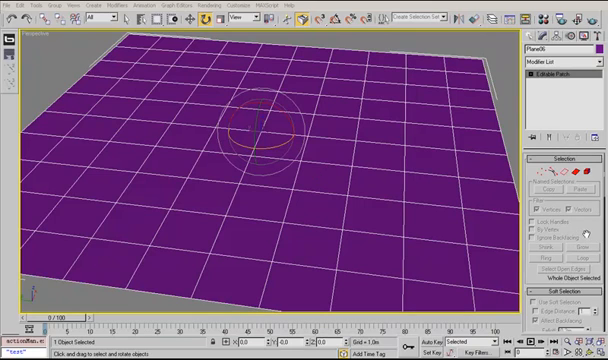
mouse_move(396, 188)
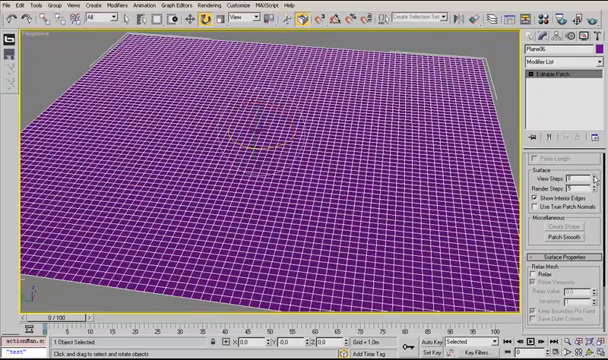
Edit the View Steps value in the Editable Patch Surface rollout.
left_click(575, 176)
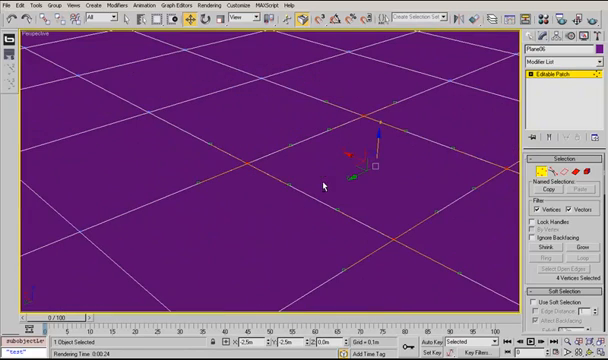
mouse_move(288, 191)
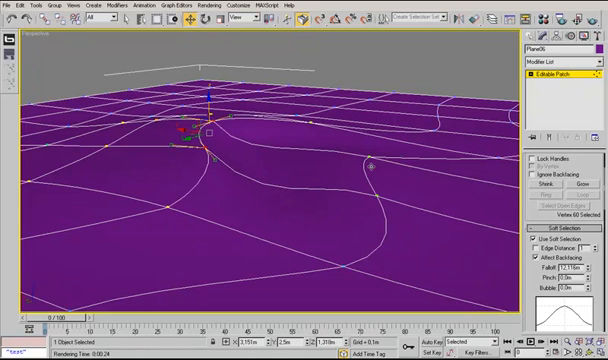
Drag soft-selected vertices along Z to raise a ridge, reshape a slope and lift another dune.
left_click_drag(200, 130, 370, 175)
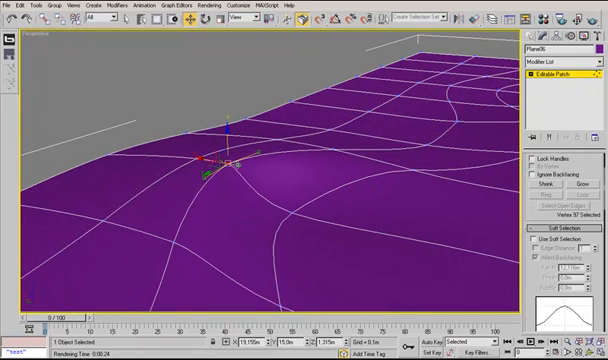
left_click_drag(225, 165, 305, 150)
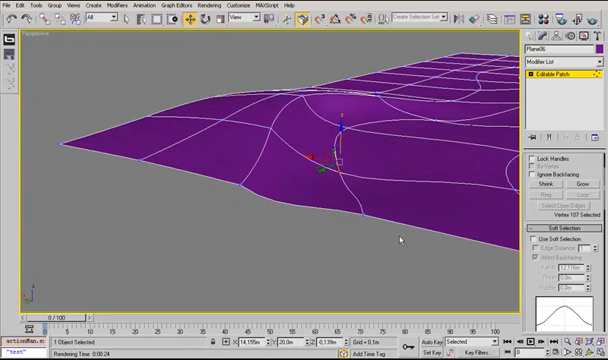
left_click_drag(330, 150, 345, 195)
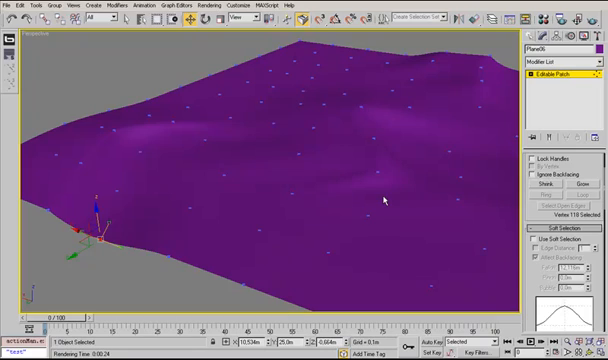
Add a Smooth modifier to the patch with Auto Smooth enabled.
left_click(555, 156)
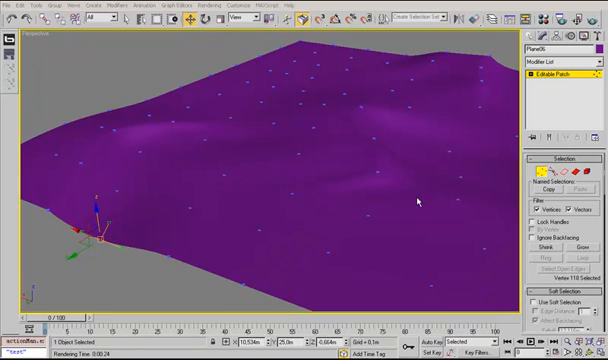
mouse_move(485, 102)
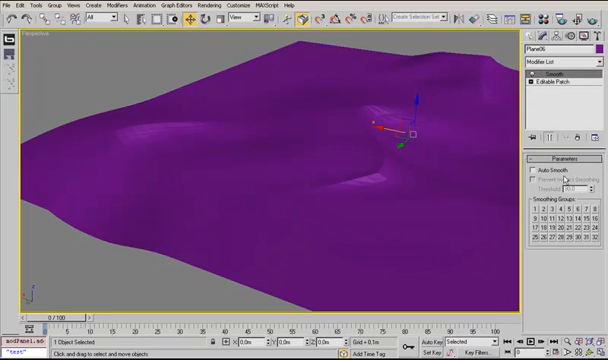
left_click(538, 172)
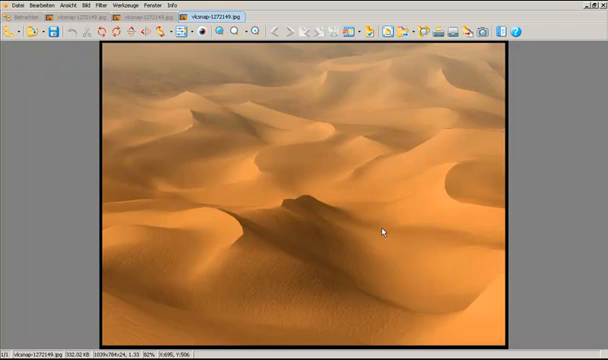
mouse_move(345, 202)
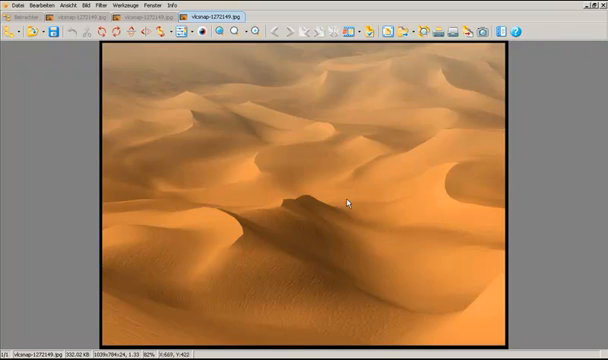
mouse_move(274, 297)
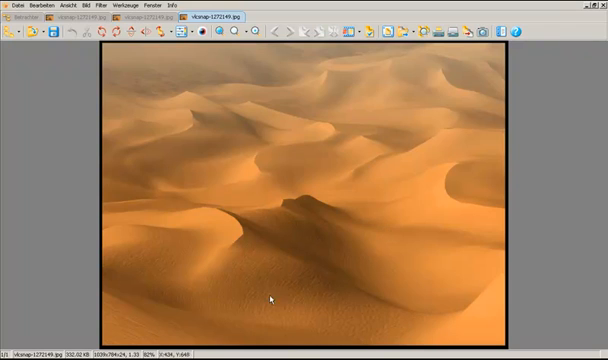
mouse_move(267, 229)
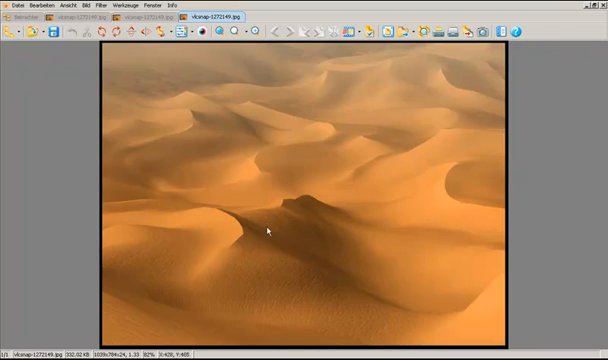
mouse_move(240, 259)
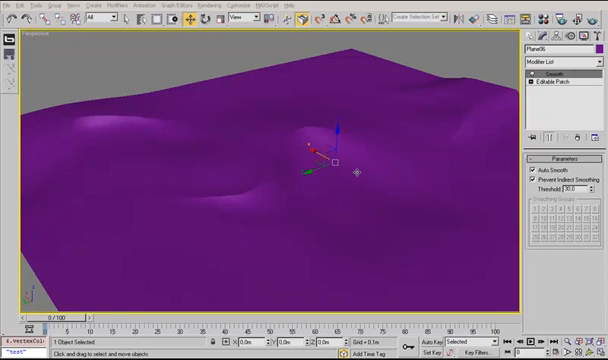
mouse_move(453, 163)
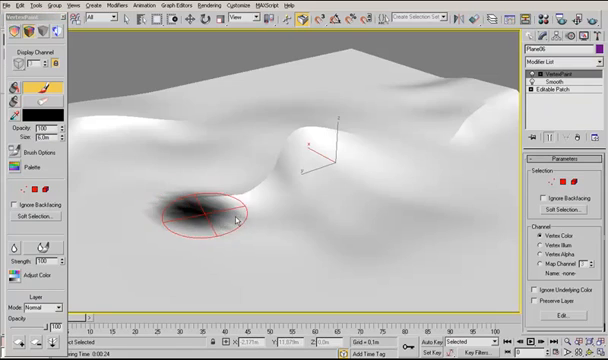
Paint black vertex colour over the near dune slopes and up toward the crest.
left_click_drag(200, 220, 280, 195)
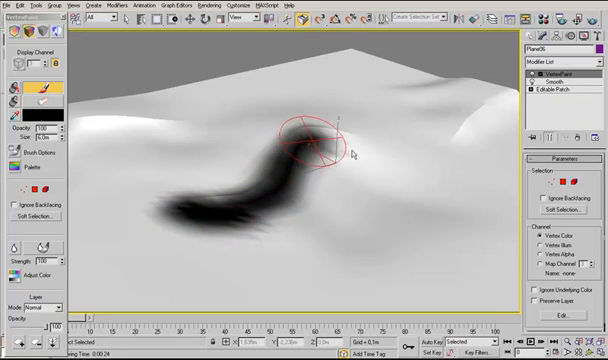
left_click_drag(315, 140, 355, 175)
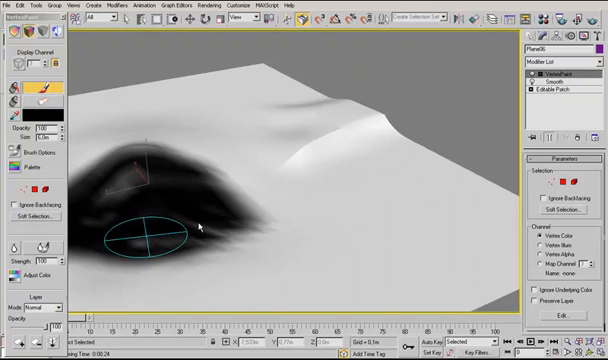
left_click_drag(145, 235, 360, 150)
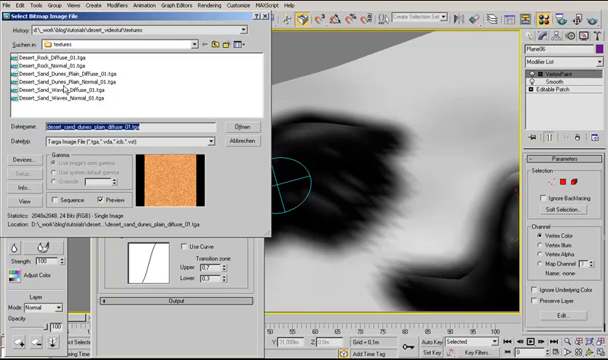
left_click(70, 73)
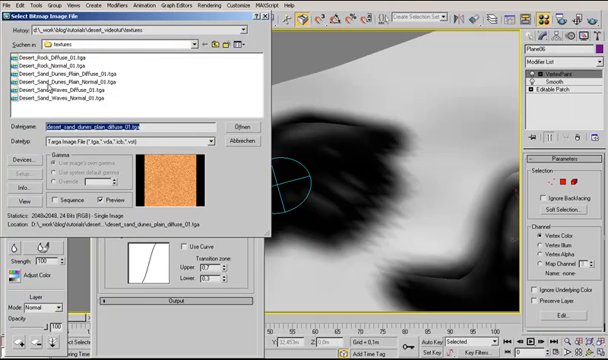
left_click(75, 88)
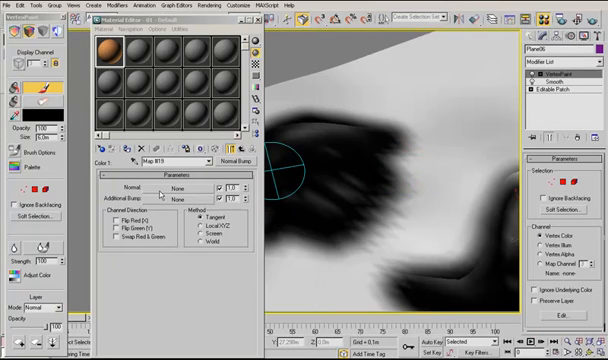
Load Desert_Sand_Dunes_Plain_Normal_01.tga into the Normal slot and invert its green channel.
left_click(178, 188)
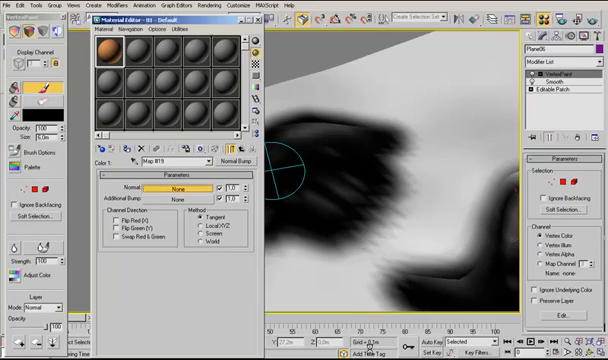
left_click(177, 189)
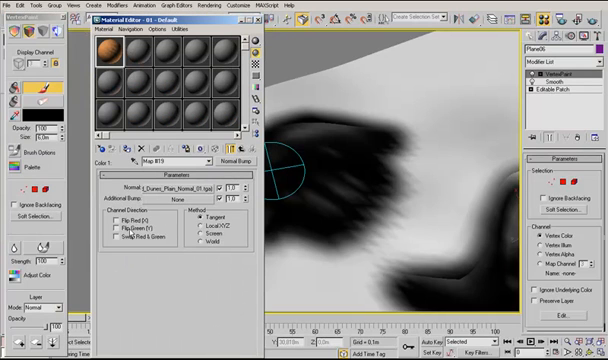
left_click(120, 230)
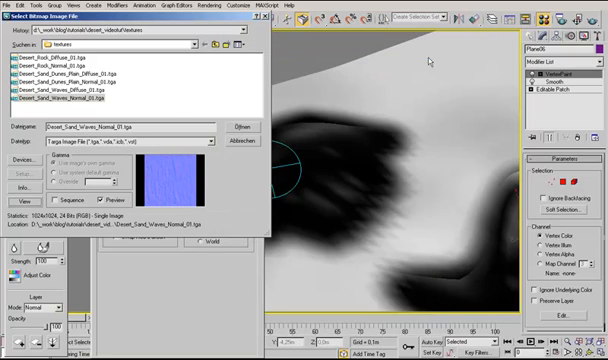
Open Desert_Sand_Waves_Normal_01.tga as the next normal map bitmap.
left_click(240, 125)
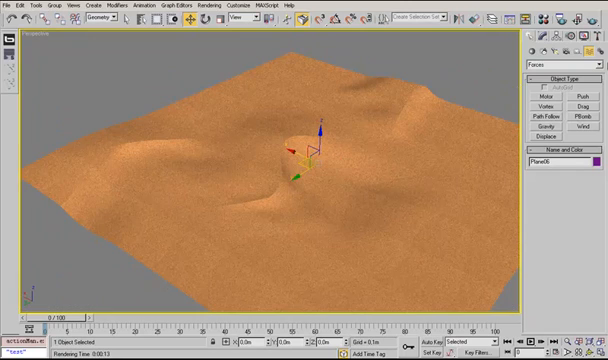
Delete Plane06 and bring up the viewport quad menu.
key("Delete")
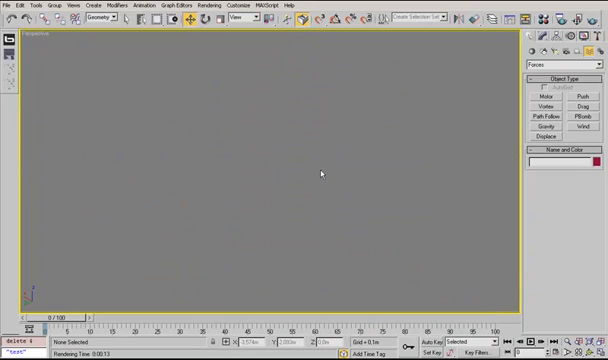
right_click(321, 173)
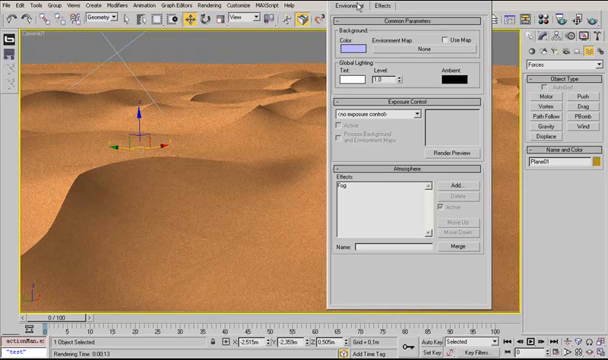
Select Fog to show its layered Fog Parameters and cancel the Add Atmospheric Effect dialog.
left_click(370, 188)
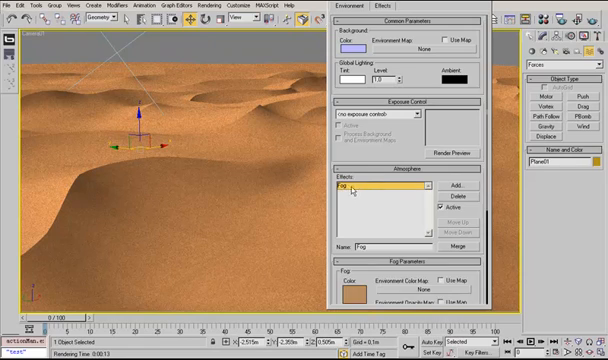
scroll("down", 3)
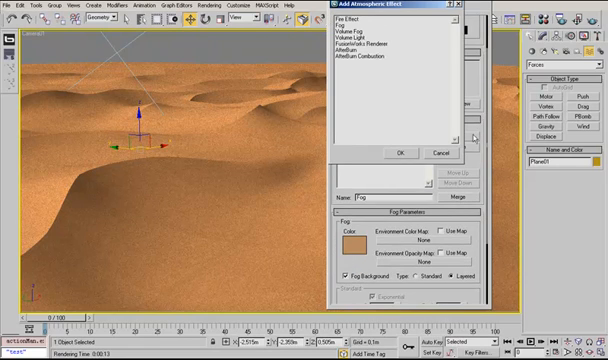
left_click(397, 152)
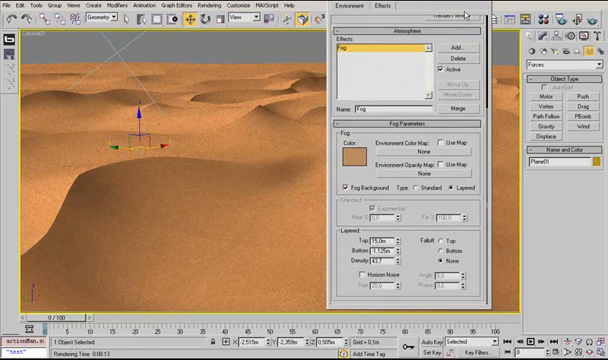